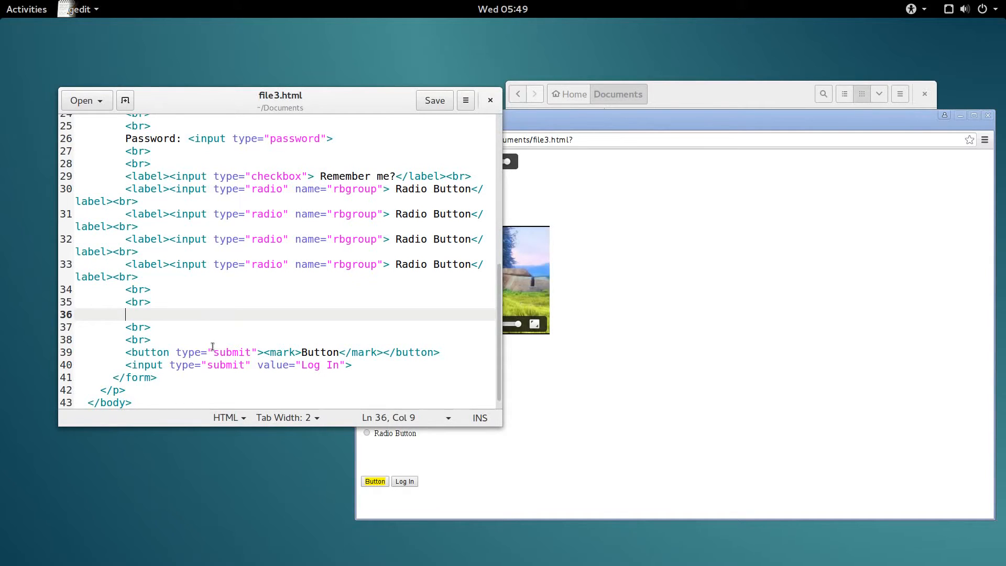
Type a <select> element on line 36 with one <option> reading Ham.
text(<select)
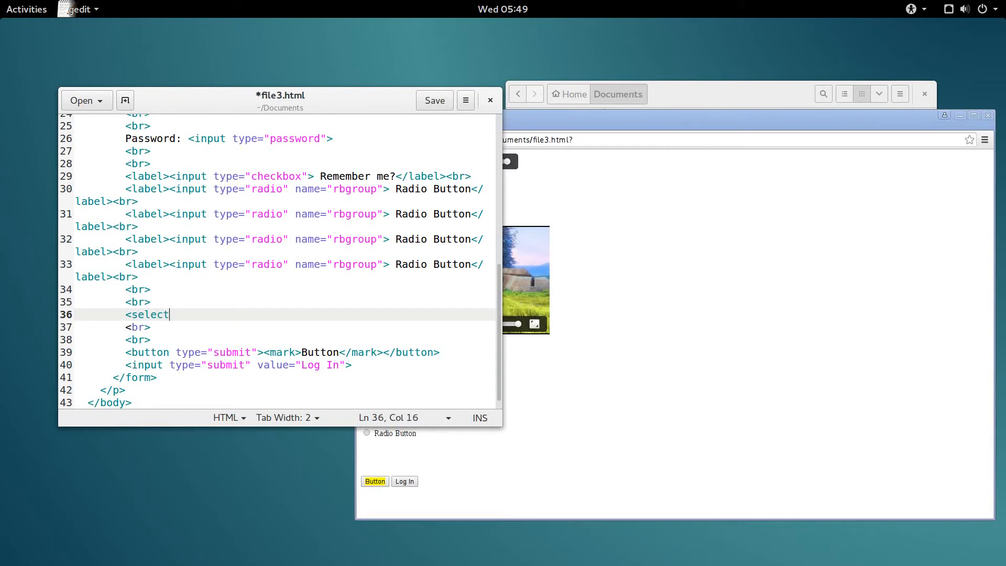
text(>)
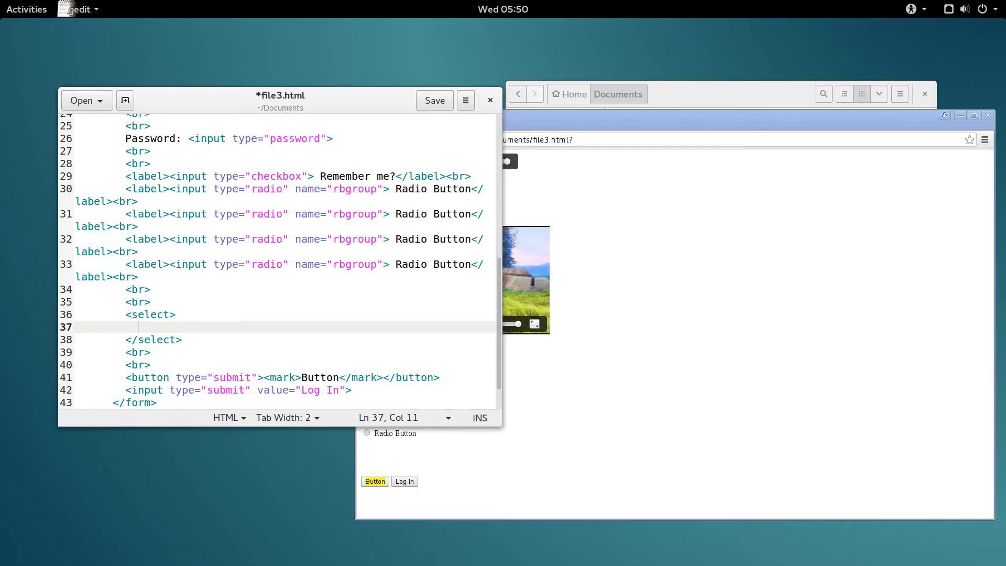
text(<op)
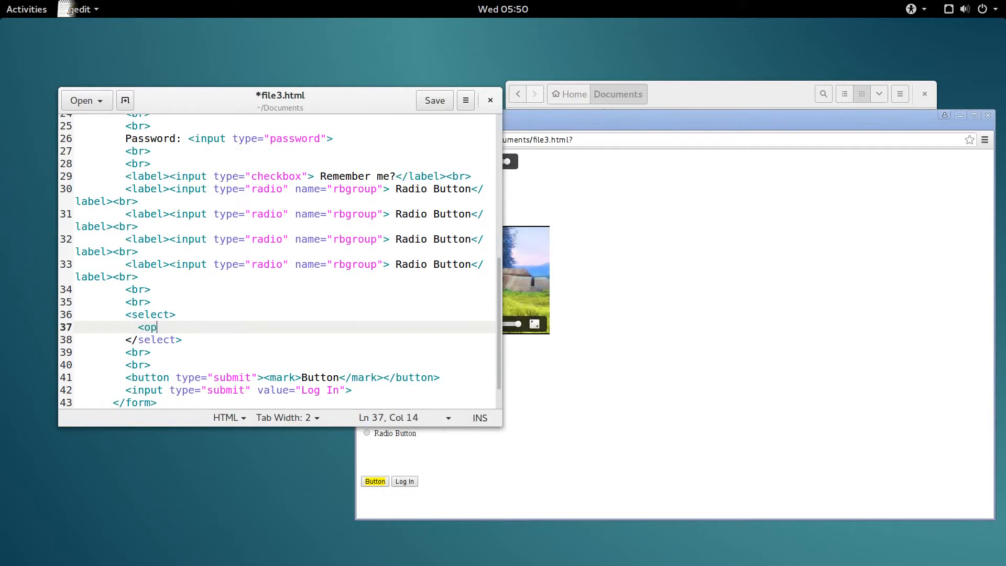
text(tion></)
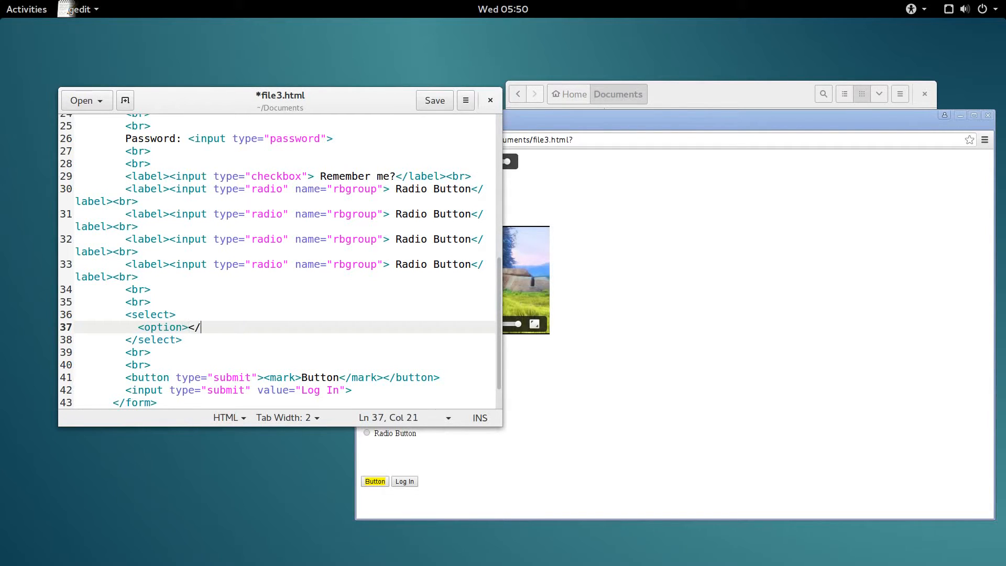
text(option>)
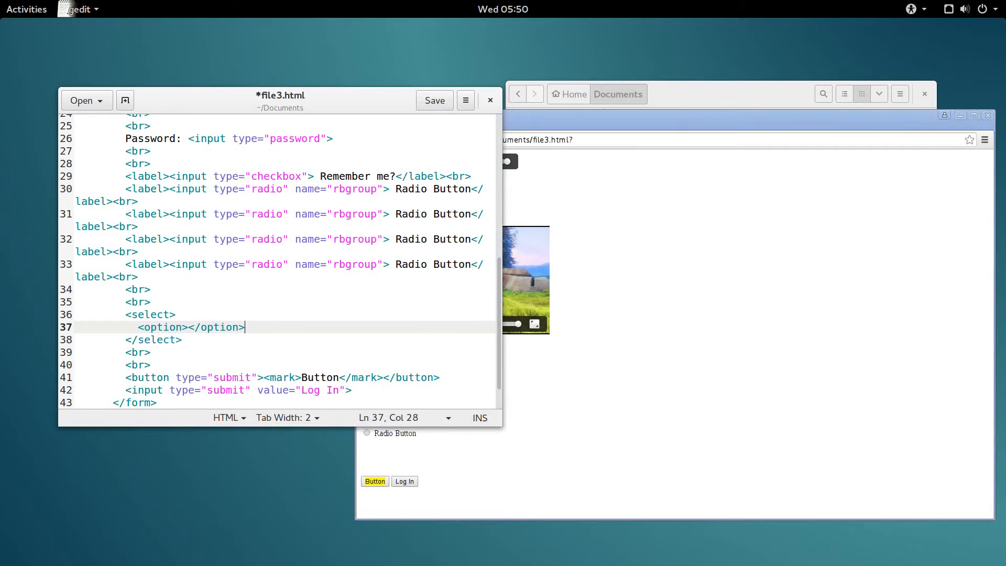
click(284, 364)
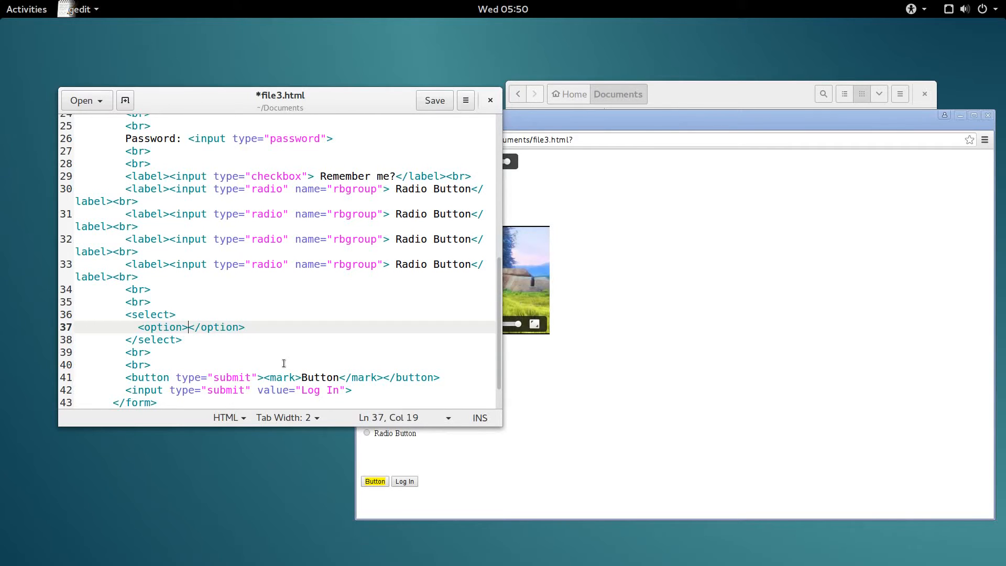
text(Ham)
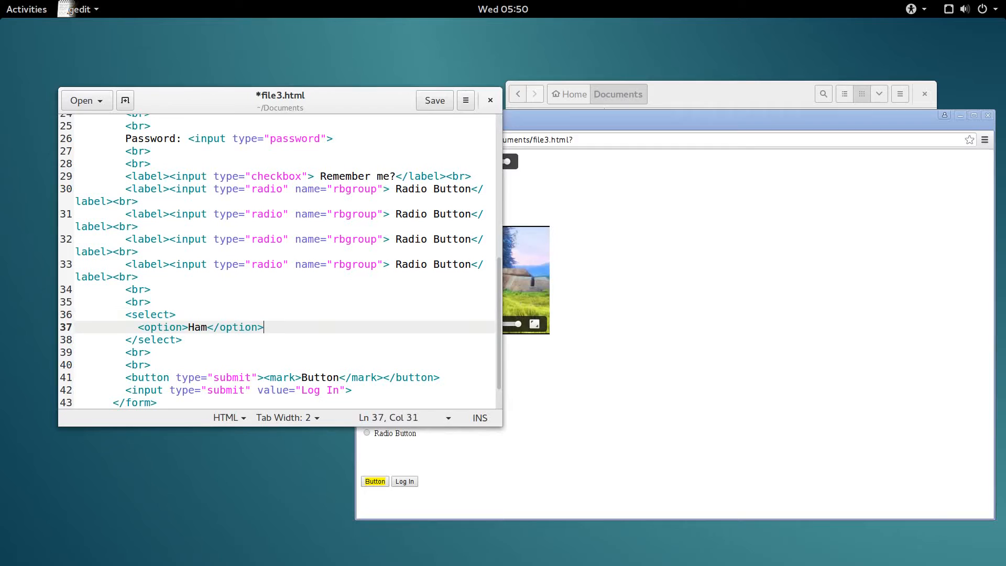
Duplicate the Ham option line and rename copies to Cheese, Bacon and Lettuce.
text(<option>Ham</option>)
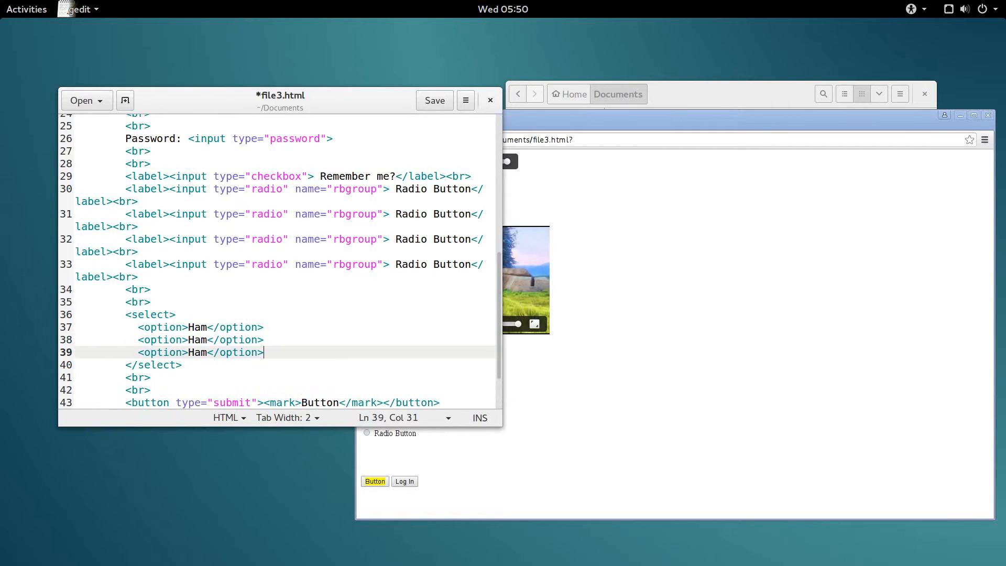
text(<option>Ham</option>)
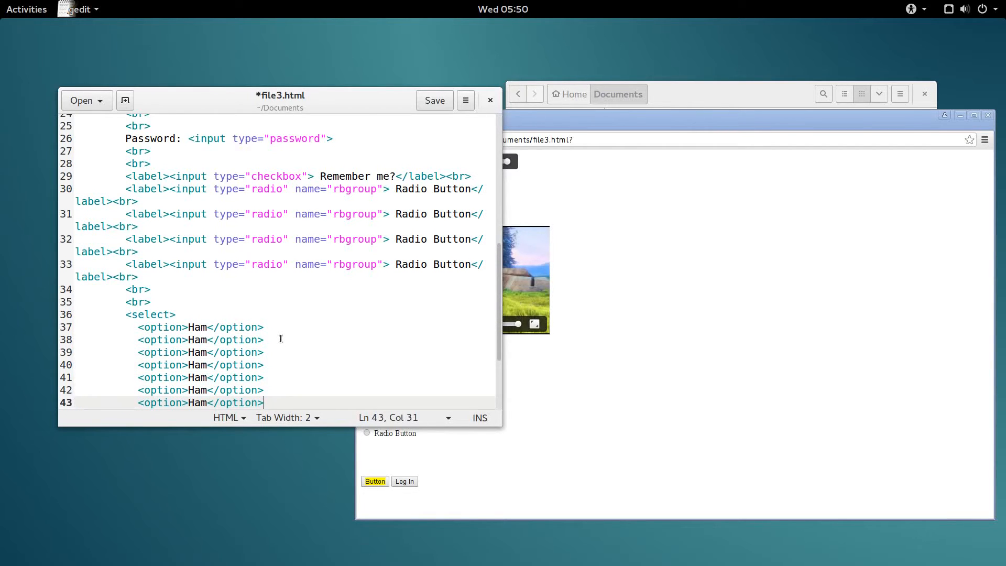
double_click(196, 314)
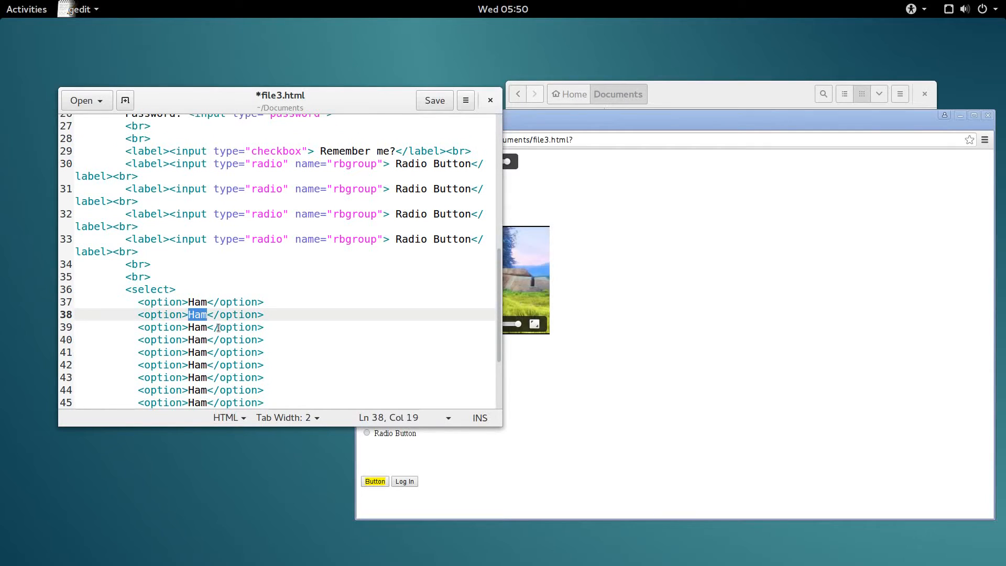
text(Cheese)
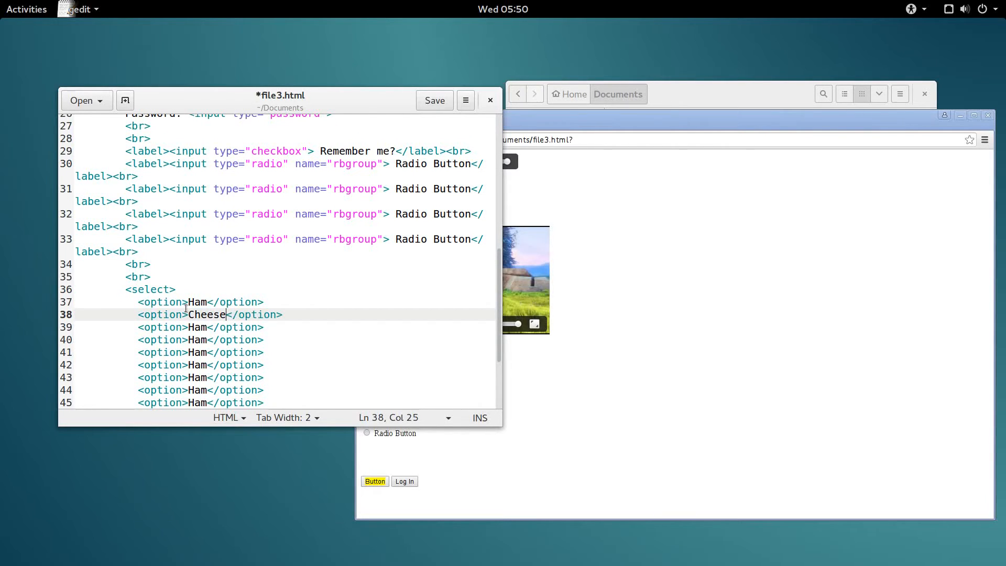
text(Ba)
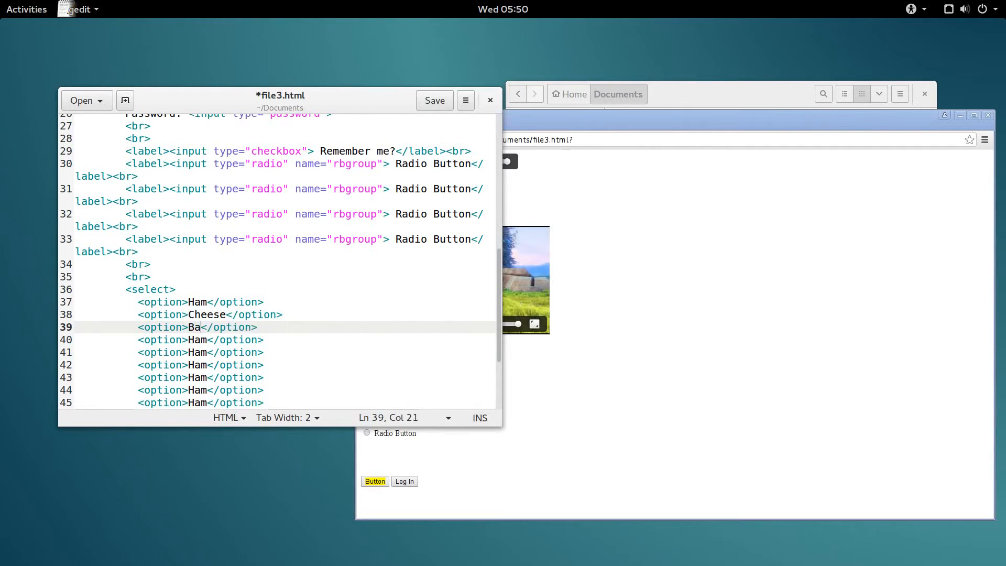
text(con)
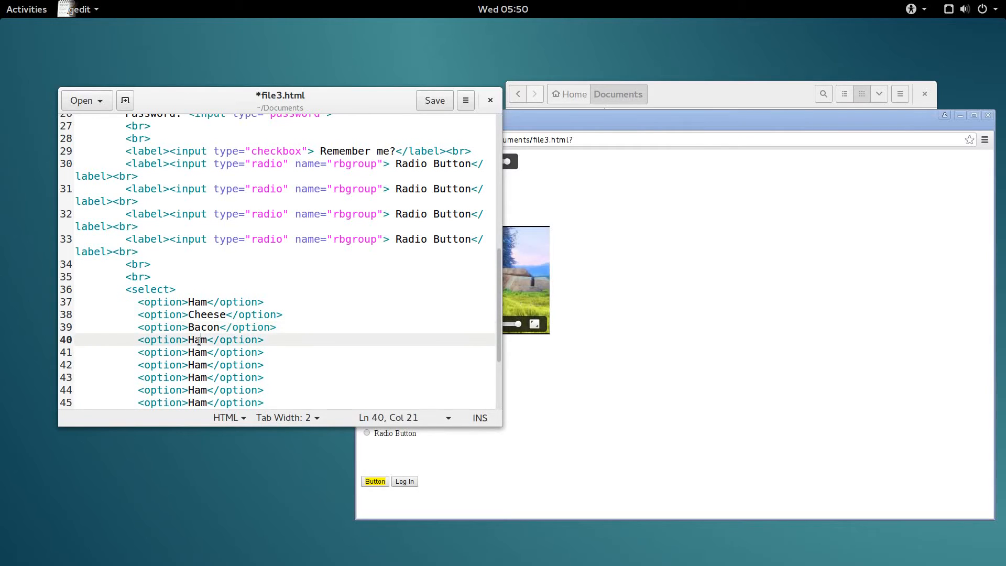
text(Lettuc)
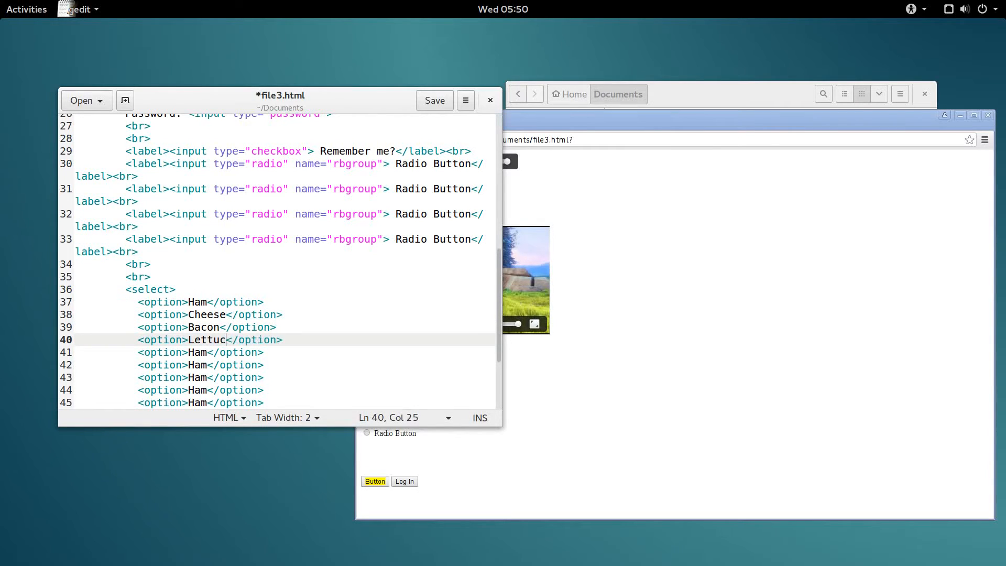
Rename the remaining copies to Peppers, Pickles, Tomato, Chicken and Turkey.
double_click(197, 352)
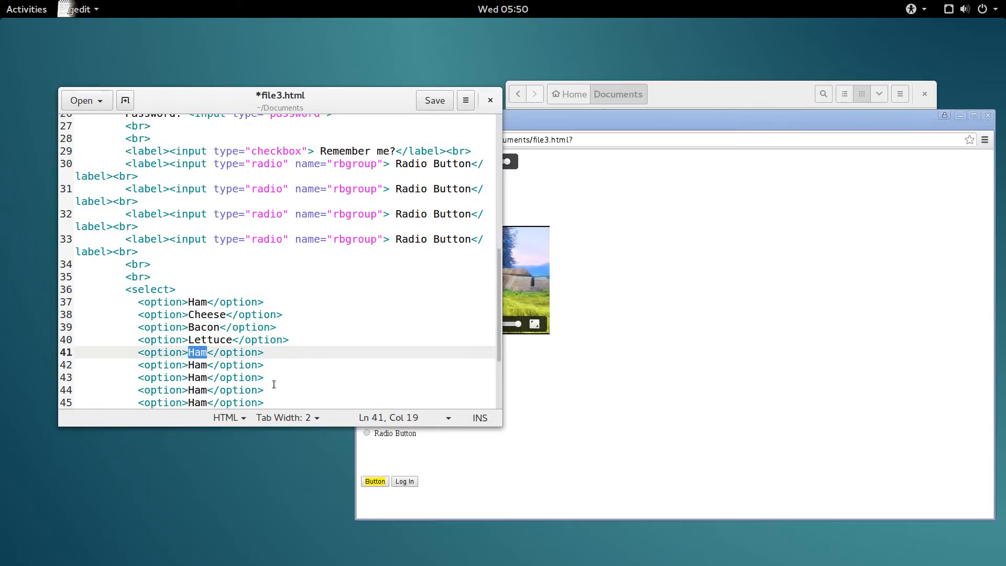
text(Peppers)
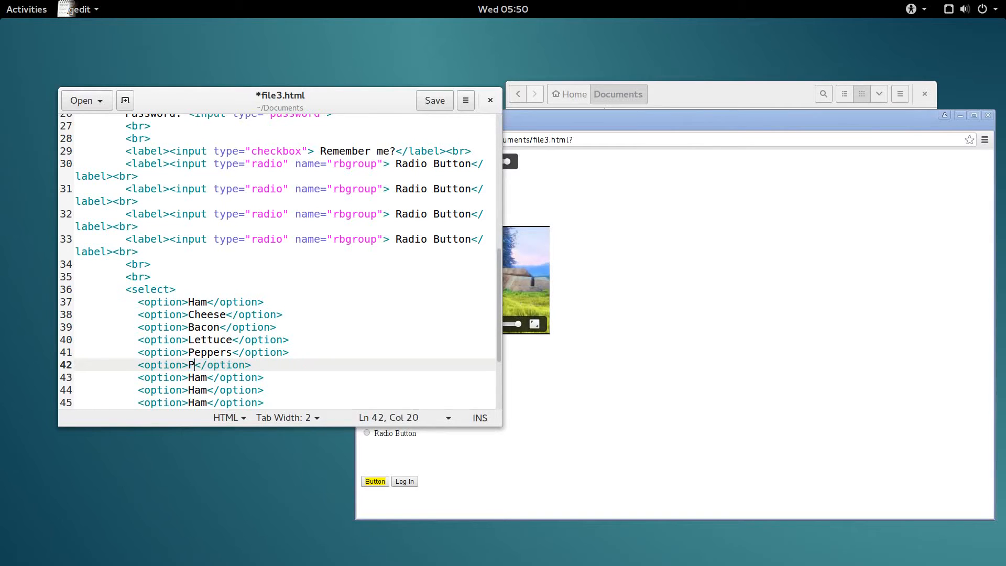
text(ickles)
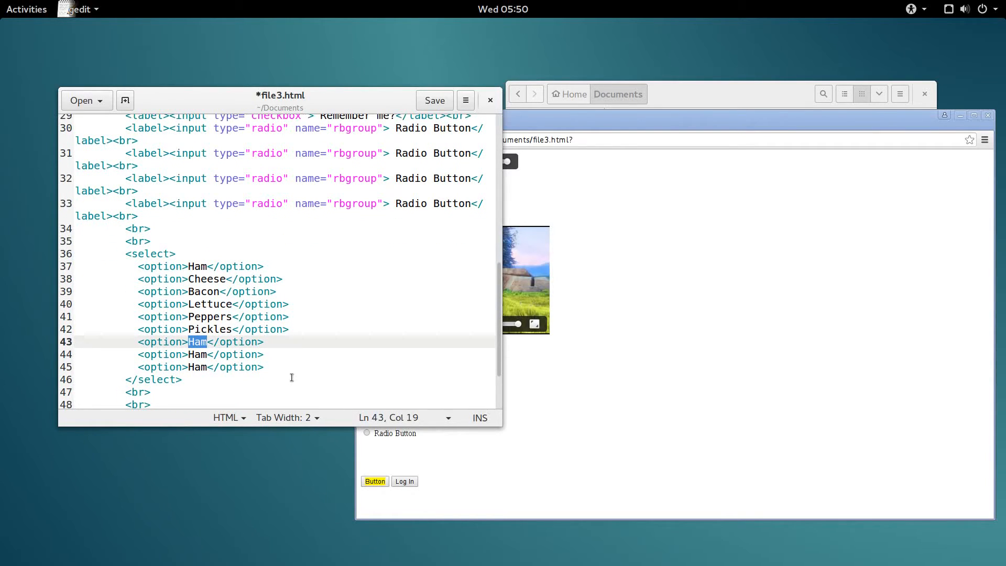
text(Tomato)
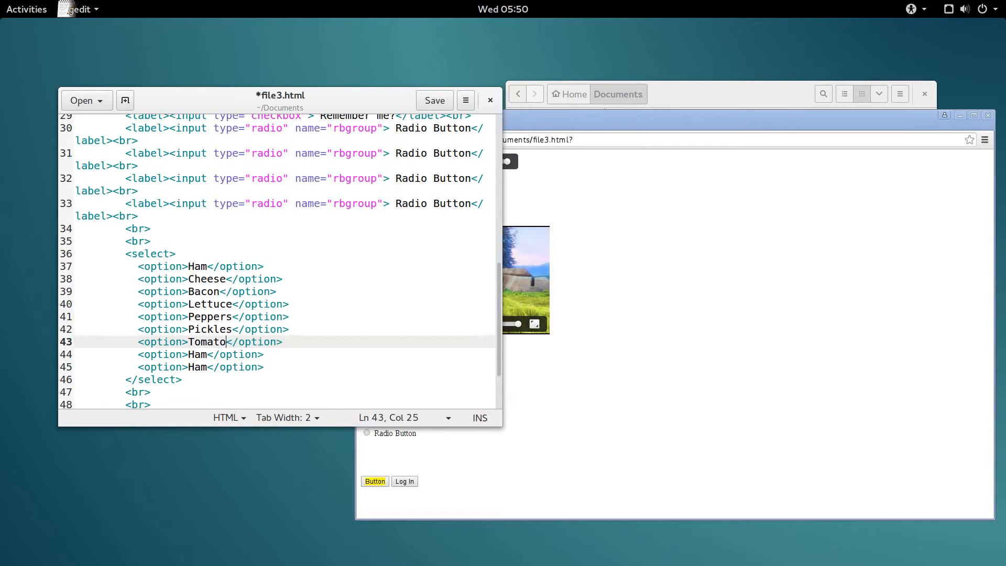
double_click(197, 355)
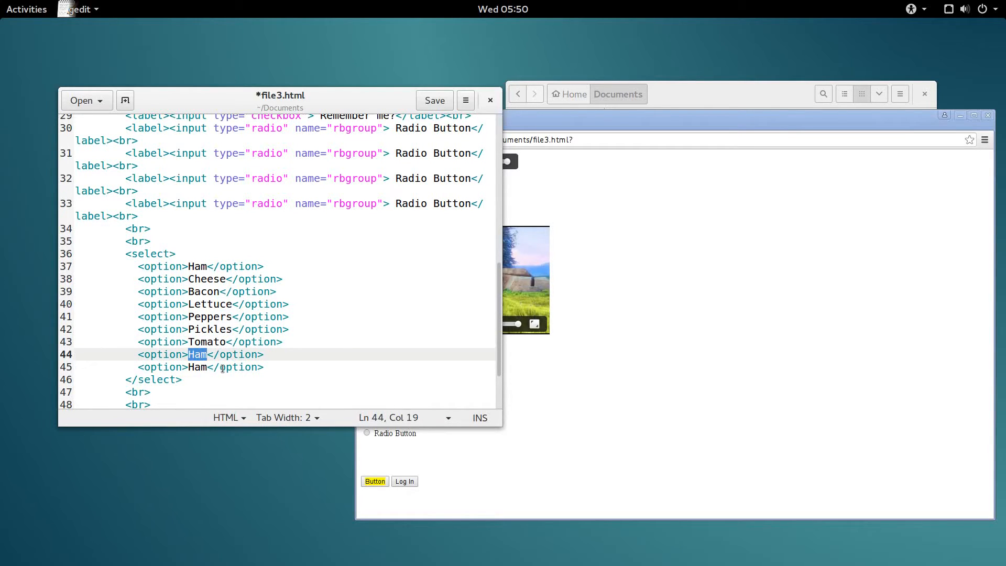
text(Chicken)
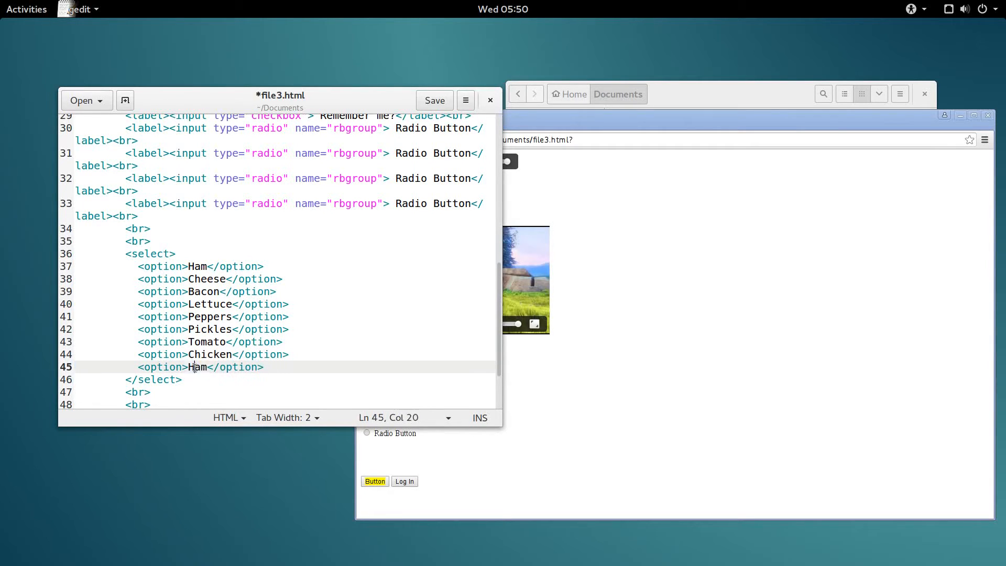
text(Turk)
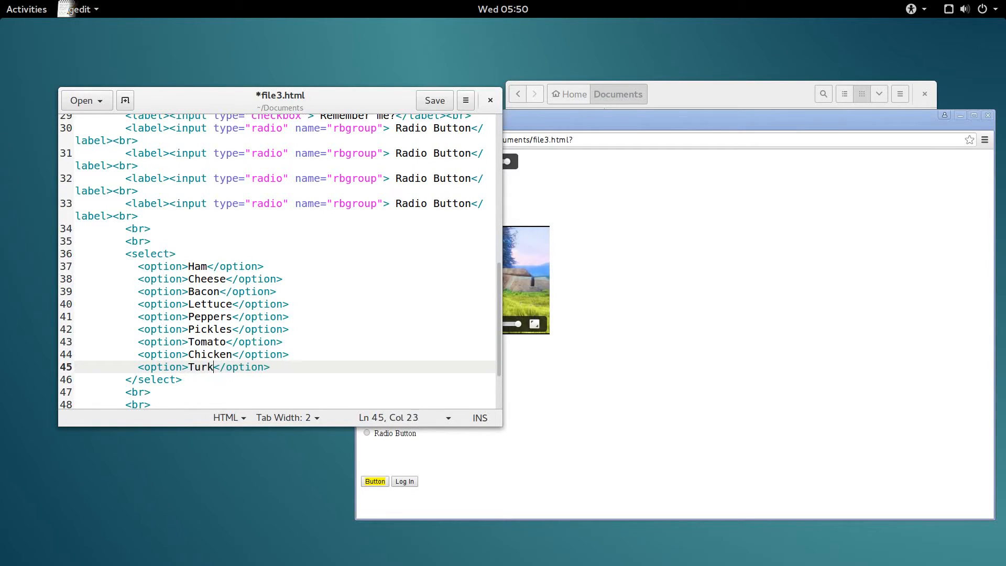
text(ey)
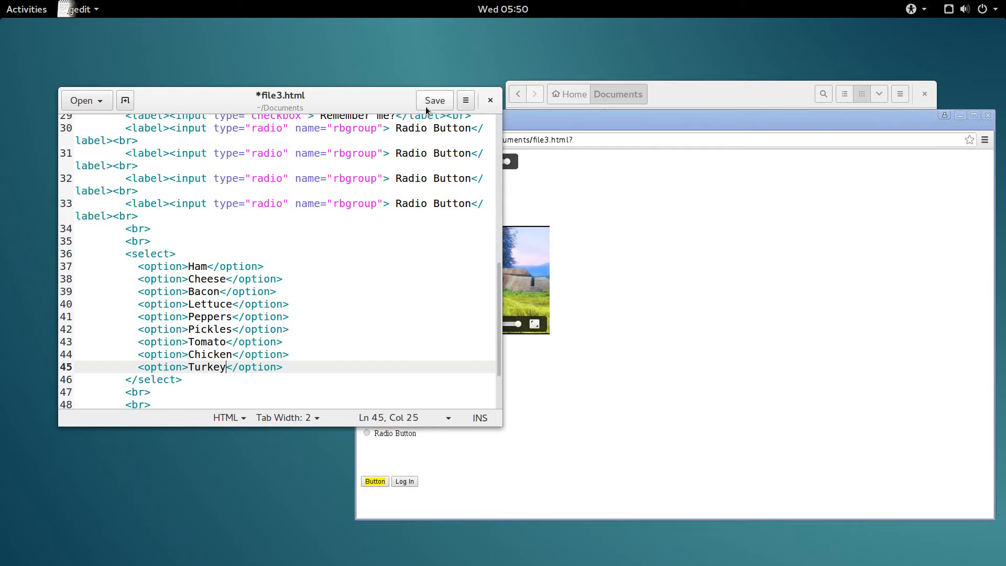
Save file3.html and, in the Chrome preview, choose Peppers from the fillings dropdown.
click(434, 100)
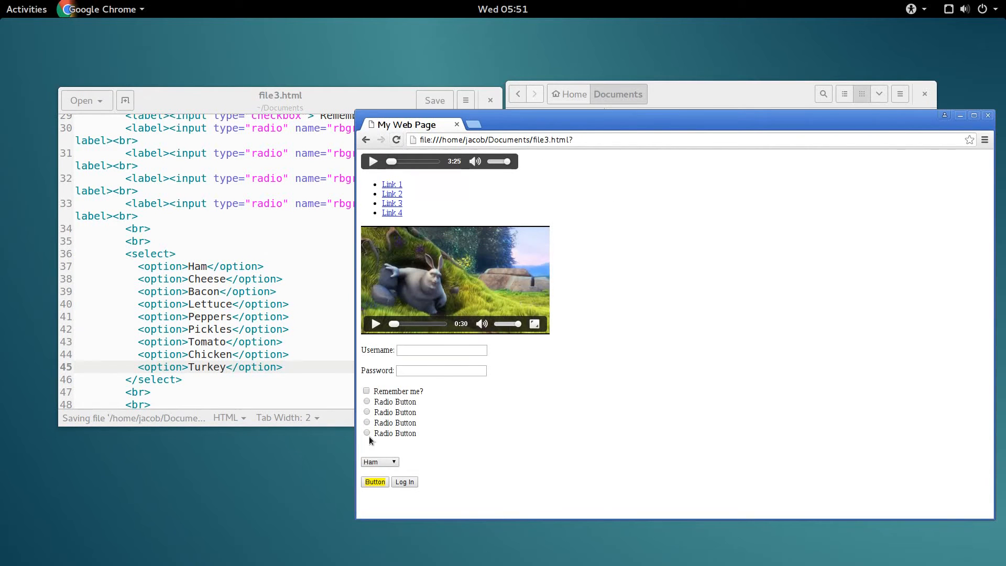
click(379, 461)
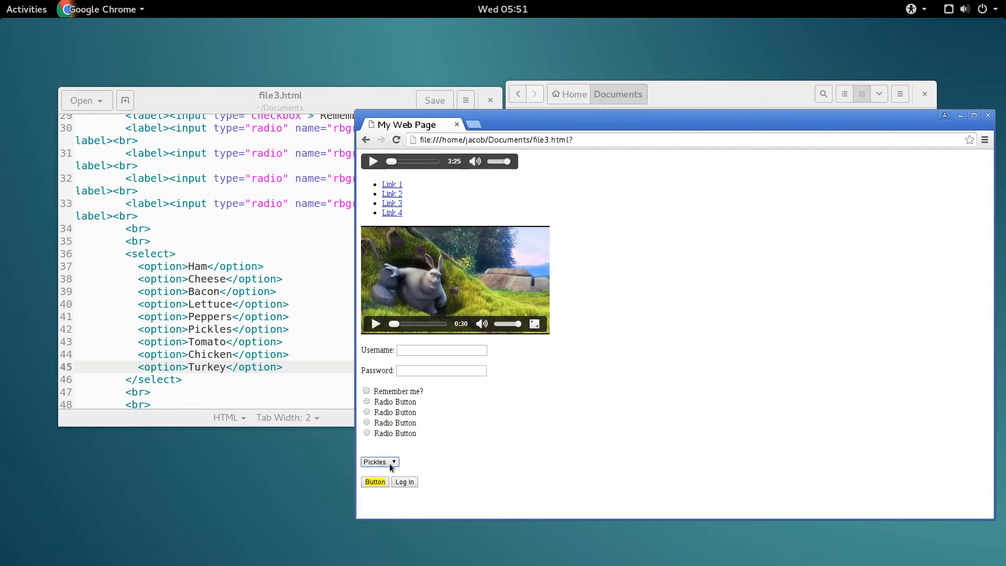
click(379, 461)
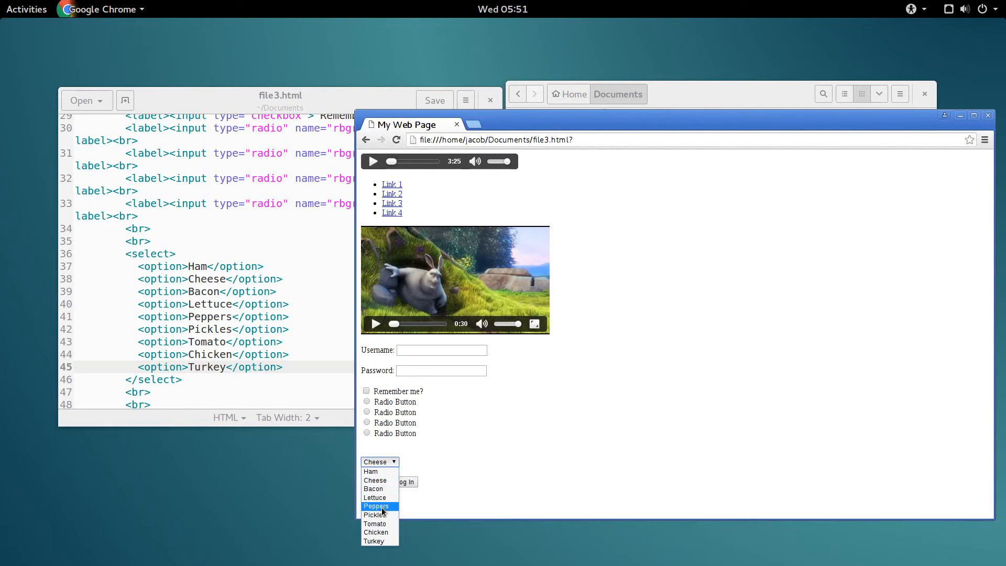
click(375, 505)
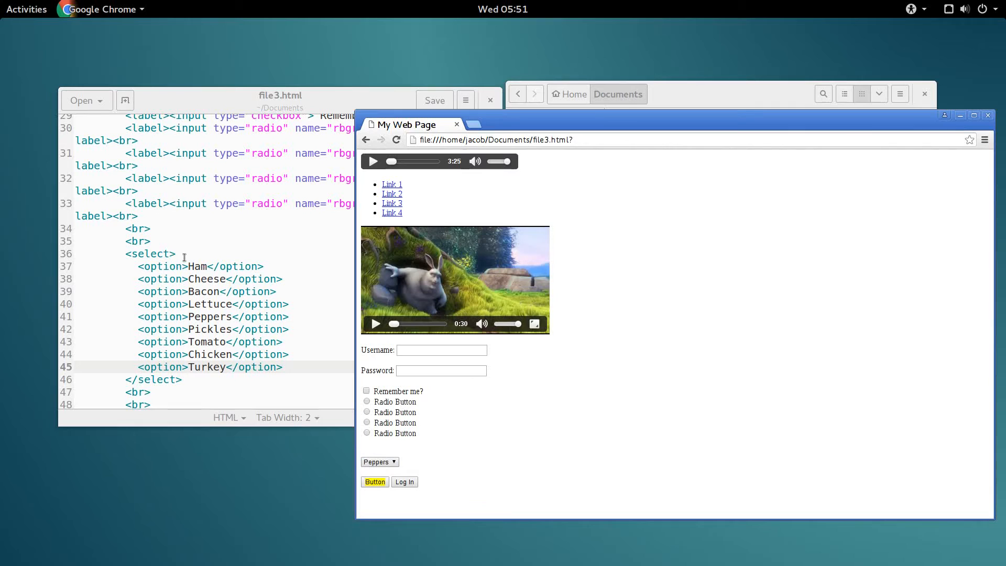
Insert name="sandwichselect" into the opening <select> tag.
click(170, 253)
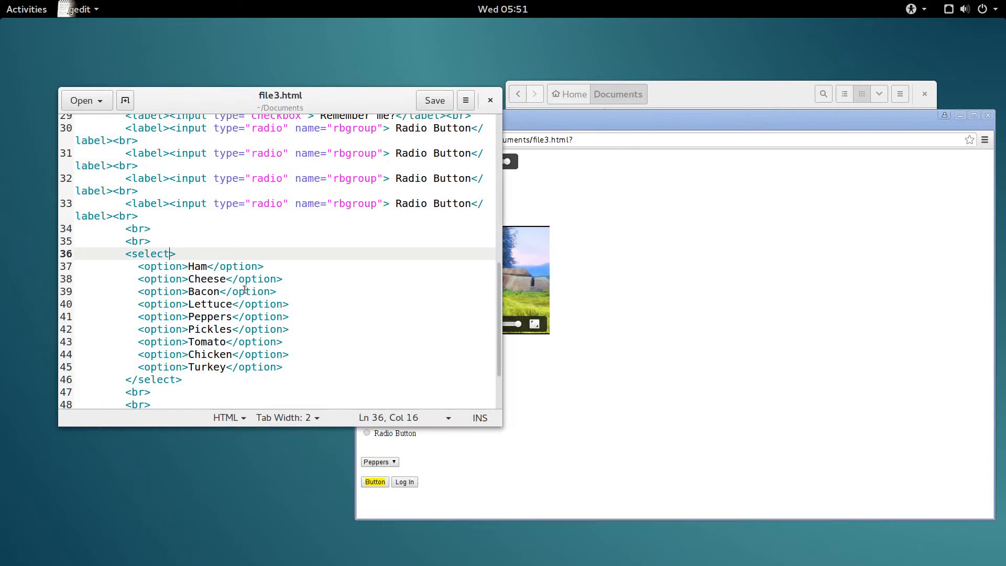
text(" ")
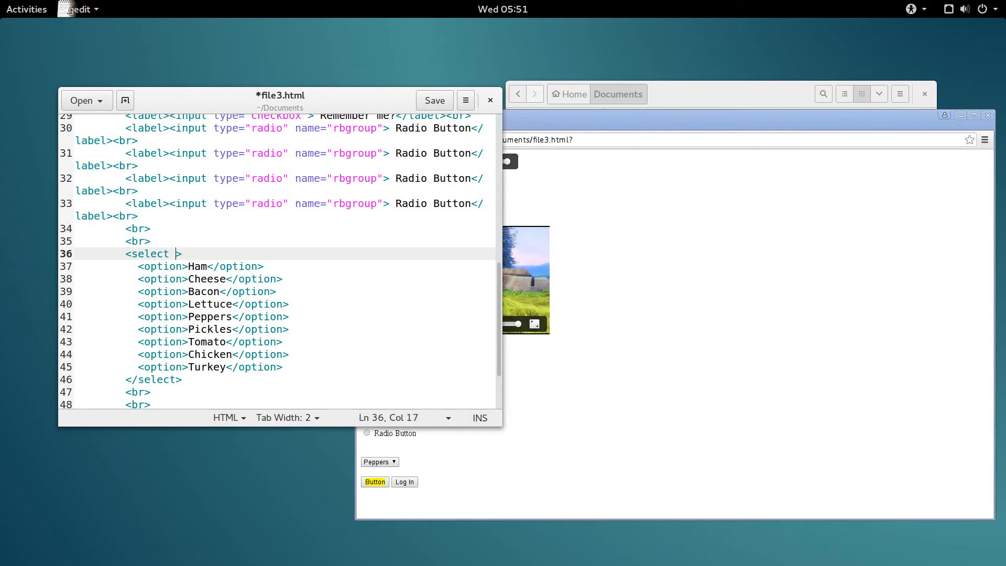
text(na)
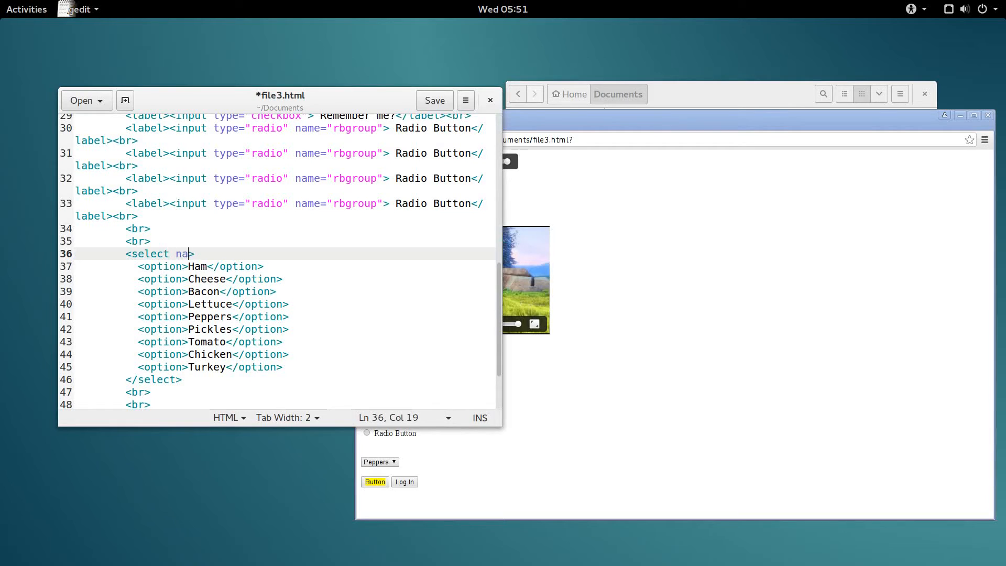
text(me=)
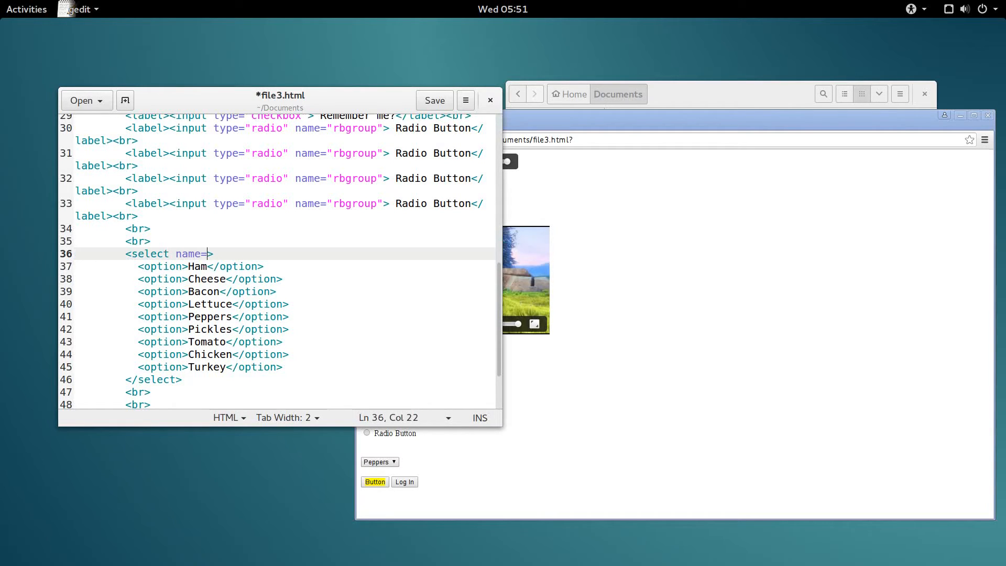
text("sand)
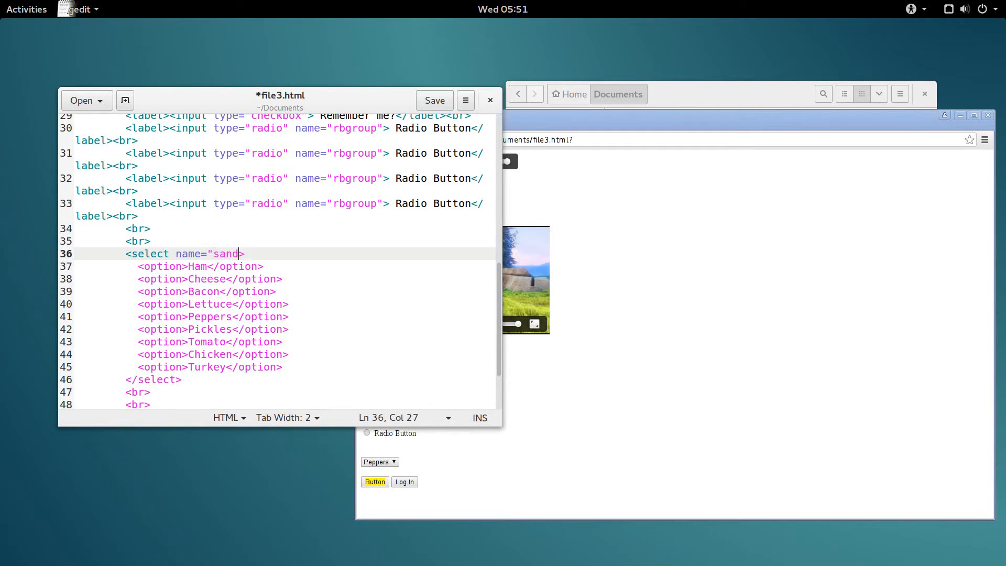
text(wichselec)
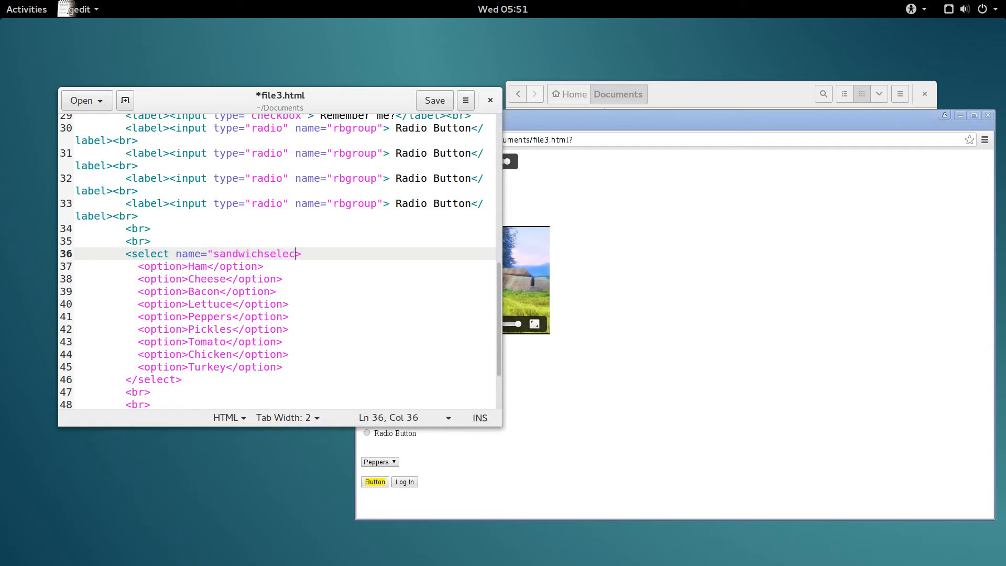
text(t")
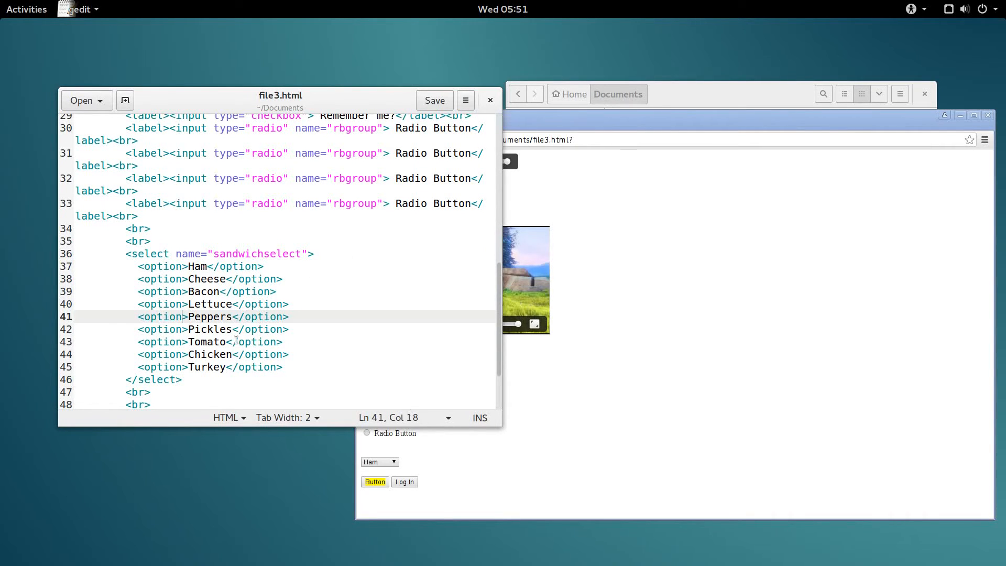
Add the selected attribute to the Peppers option tag and save file3.html.
text(" ")
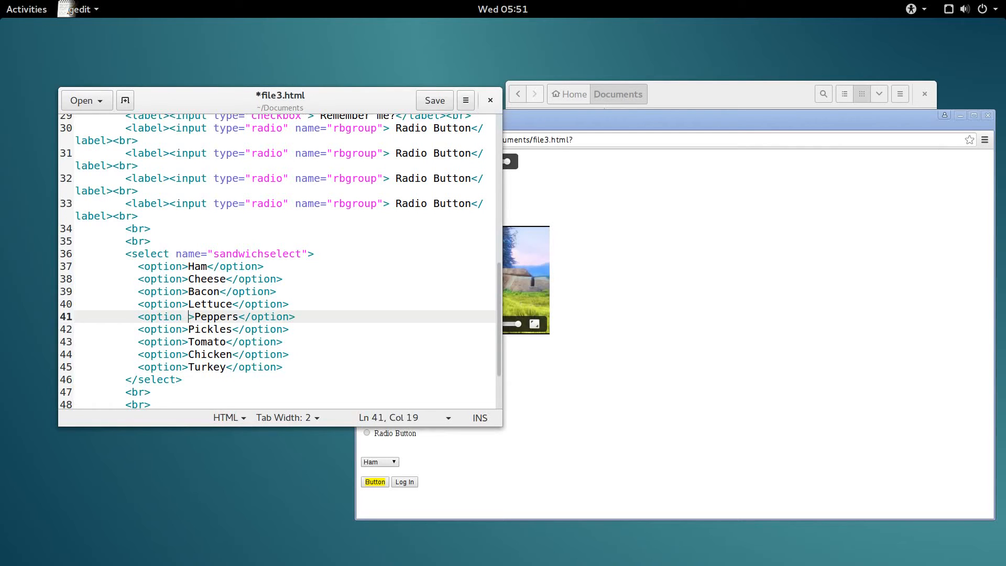
text(selected)
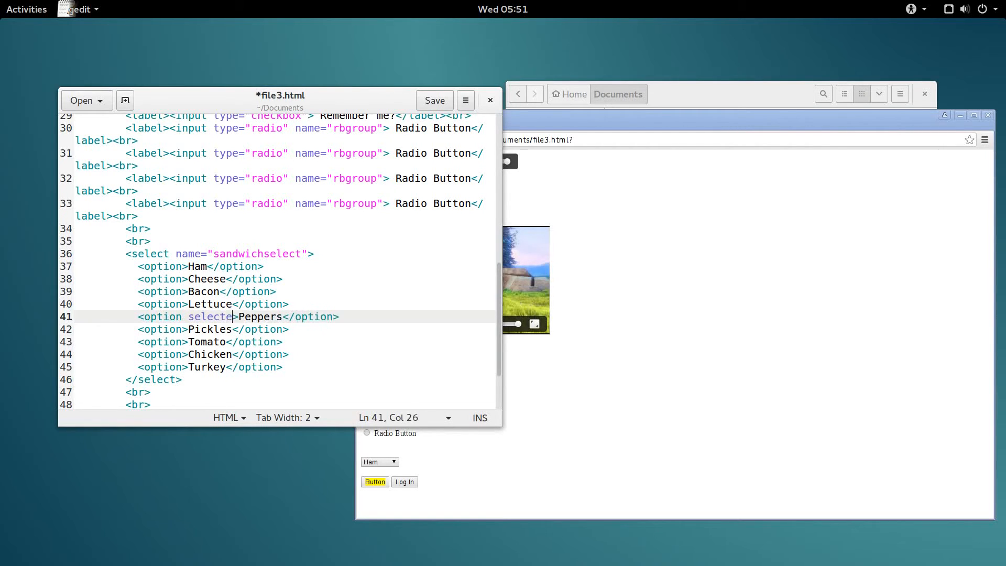
text(d)
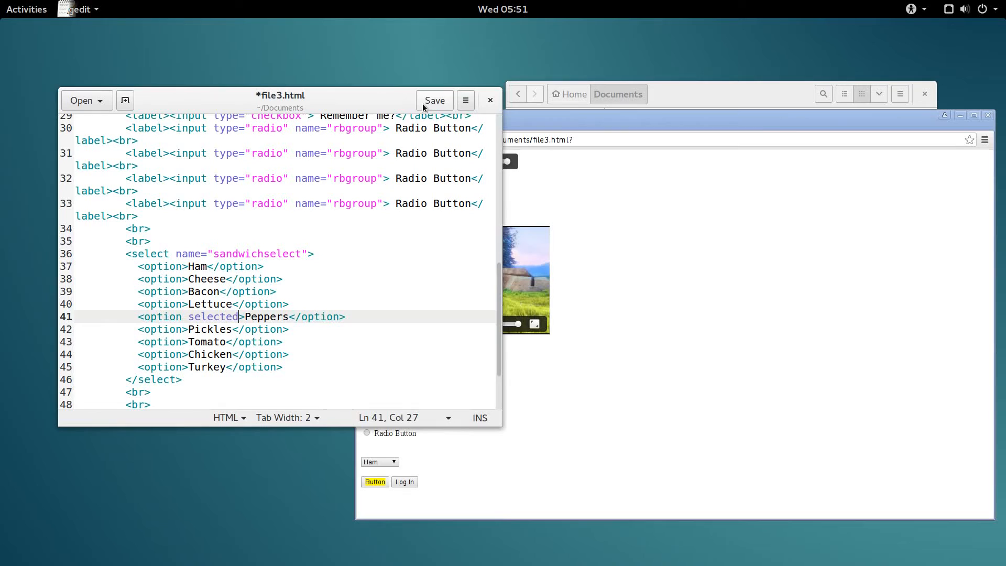
click(435, 100)
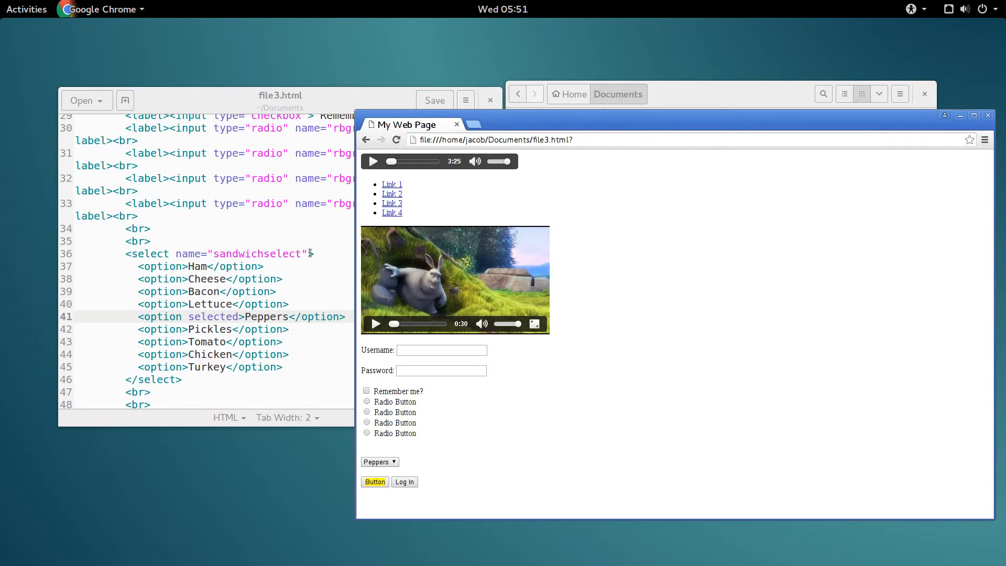
Add multiple to the <select> tag, save, and select two fillings in Chrome.
text(m)
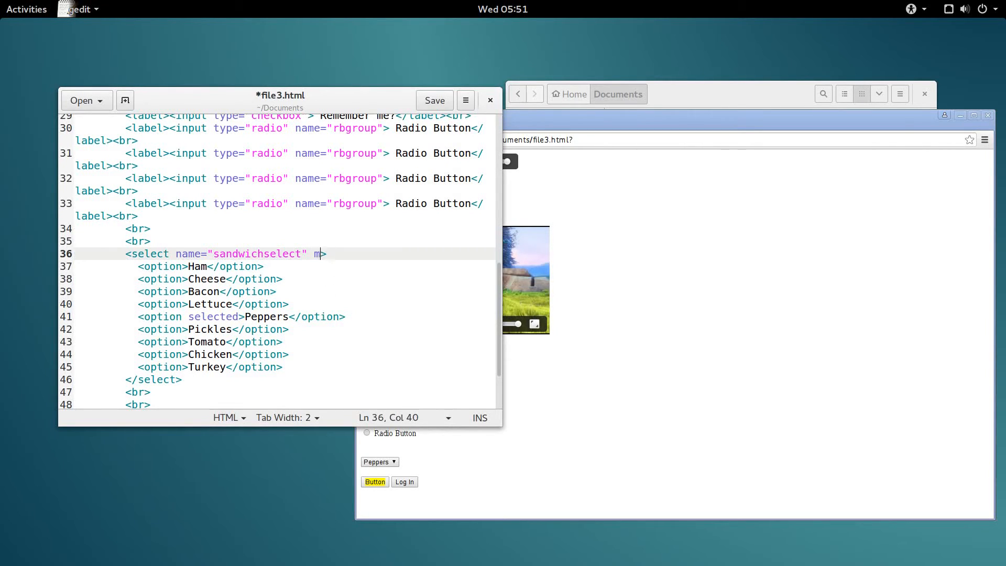
text(ultiple)
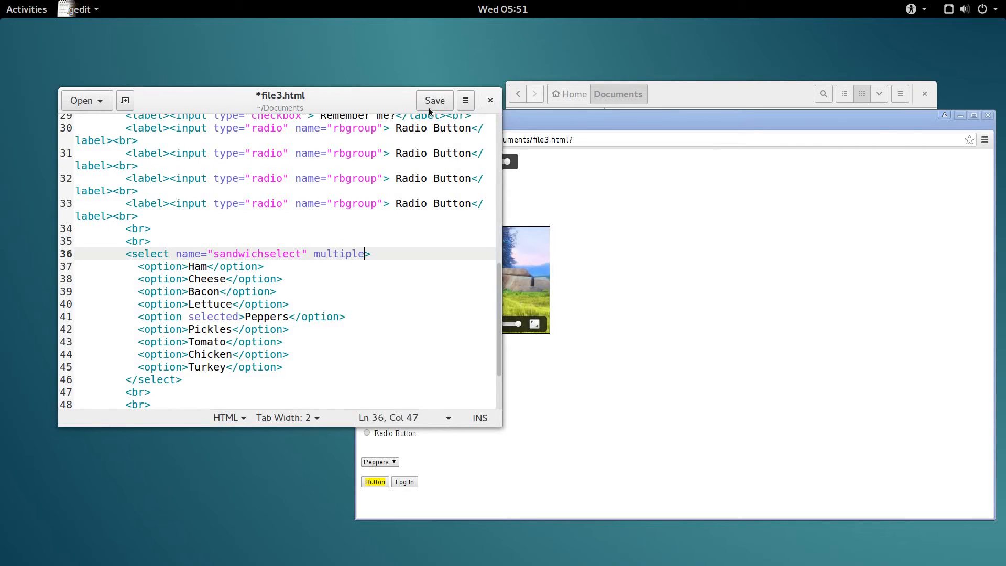
click(434, 100)
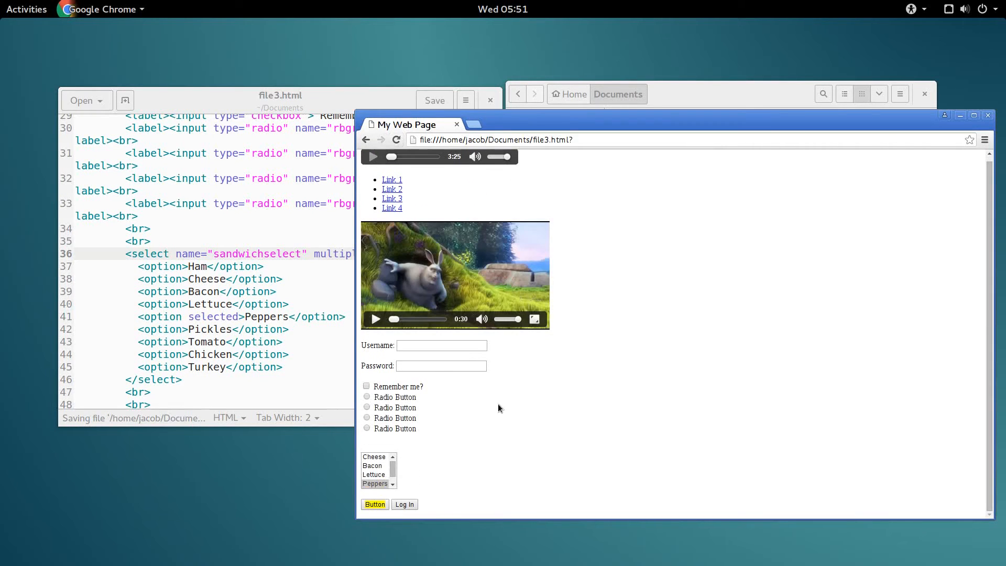
click(374, 466)
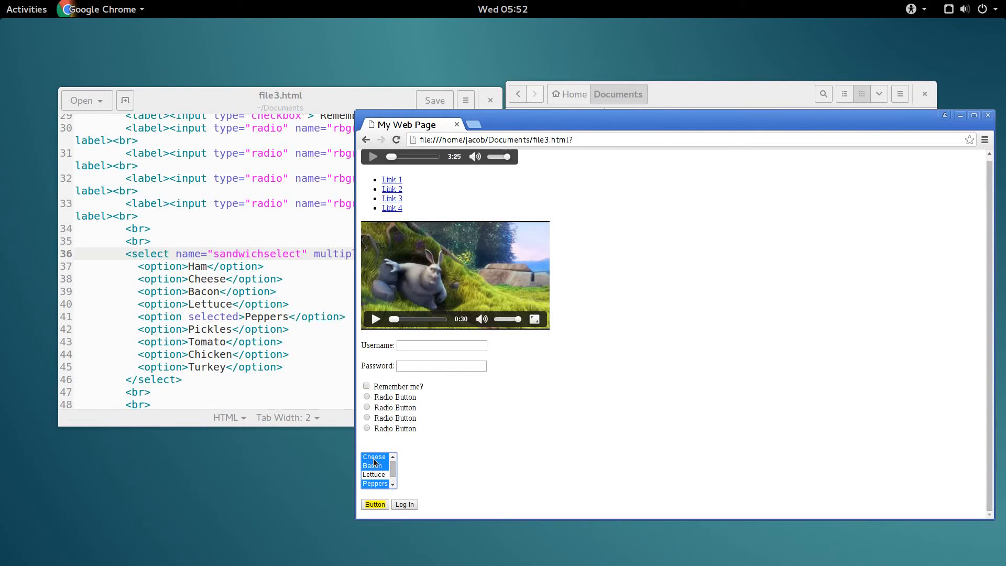
click(374, 456)
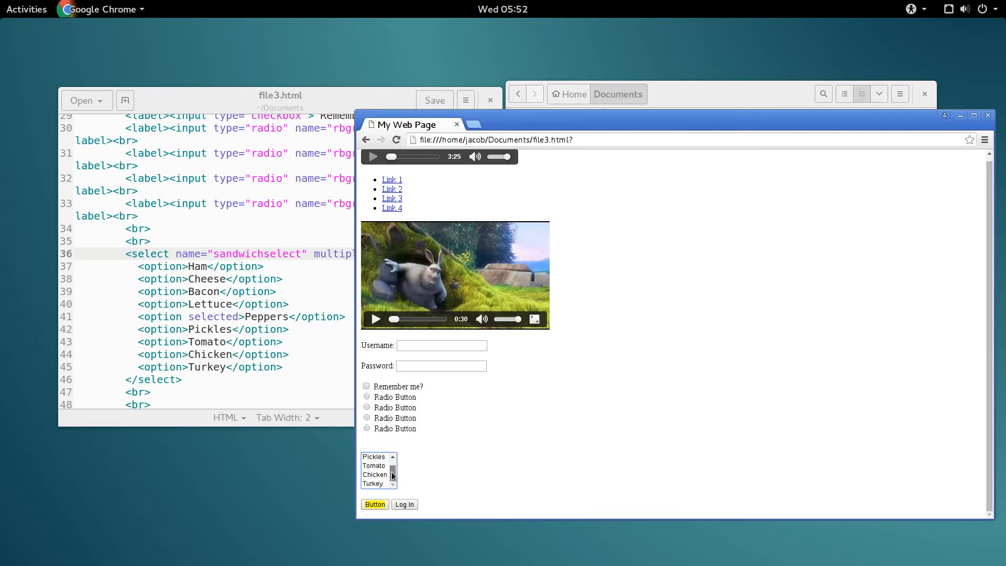
mouse_move(378, 475)
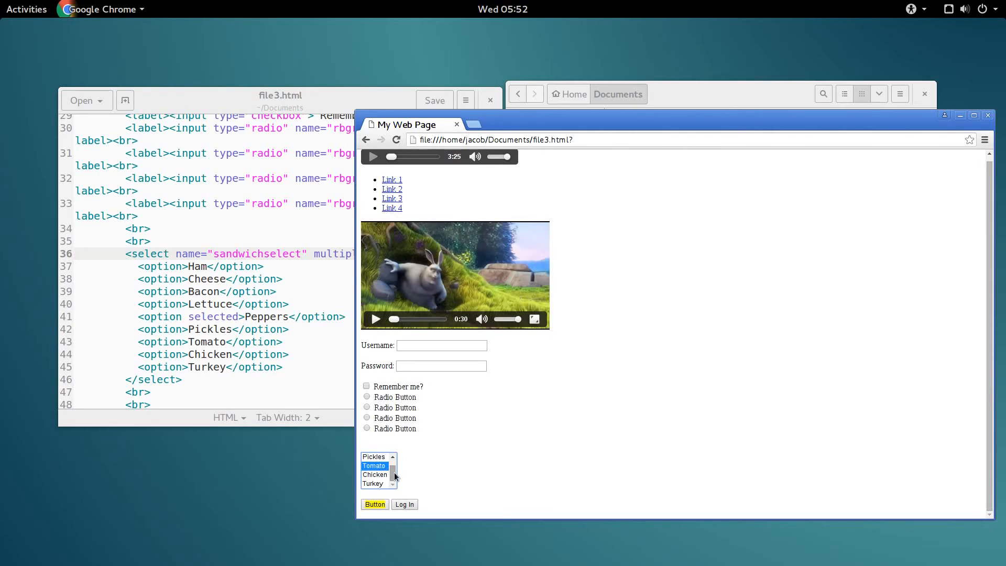
mouse_move(417, 472)
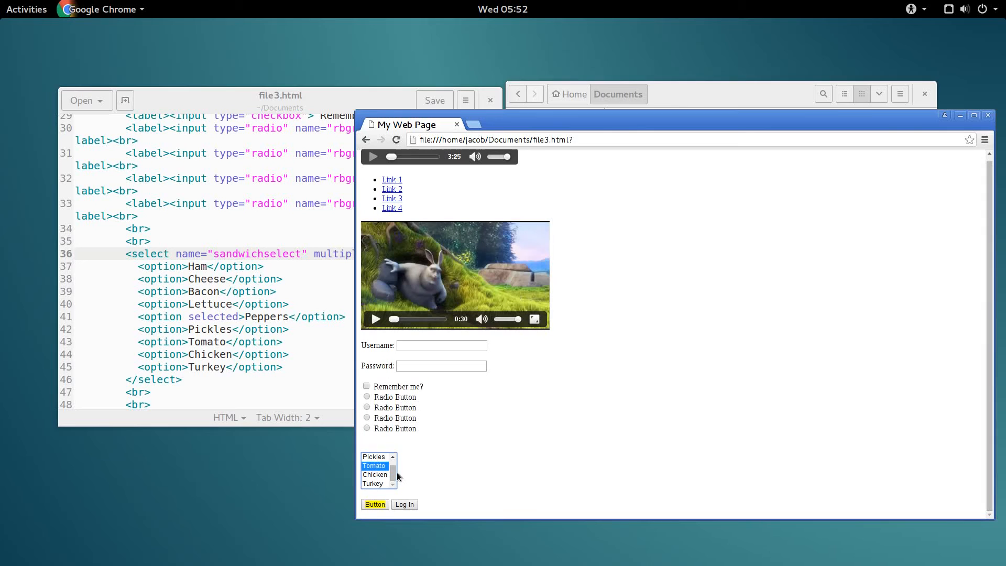
mouse_move(391, 502)
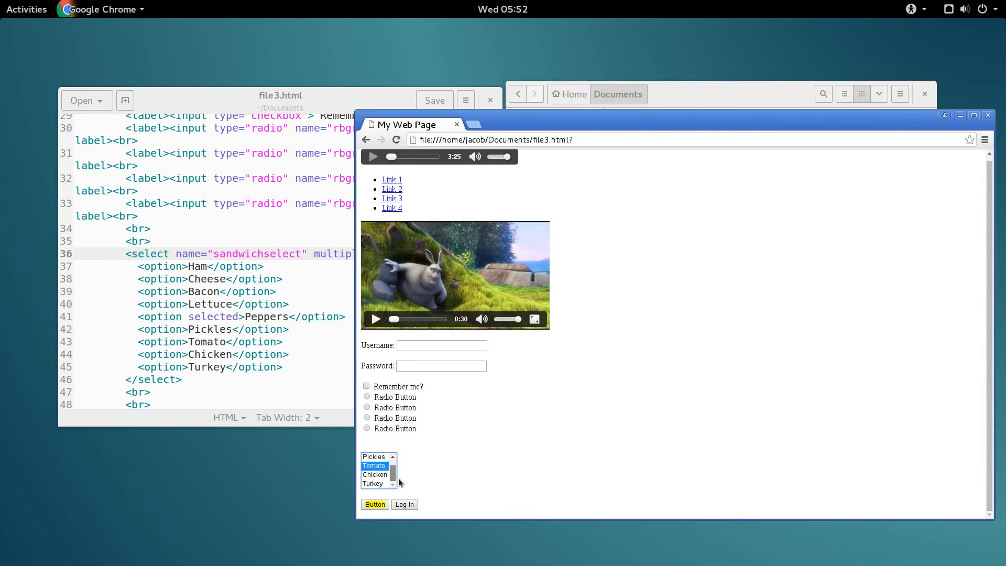
mouse_move(396, 502)
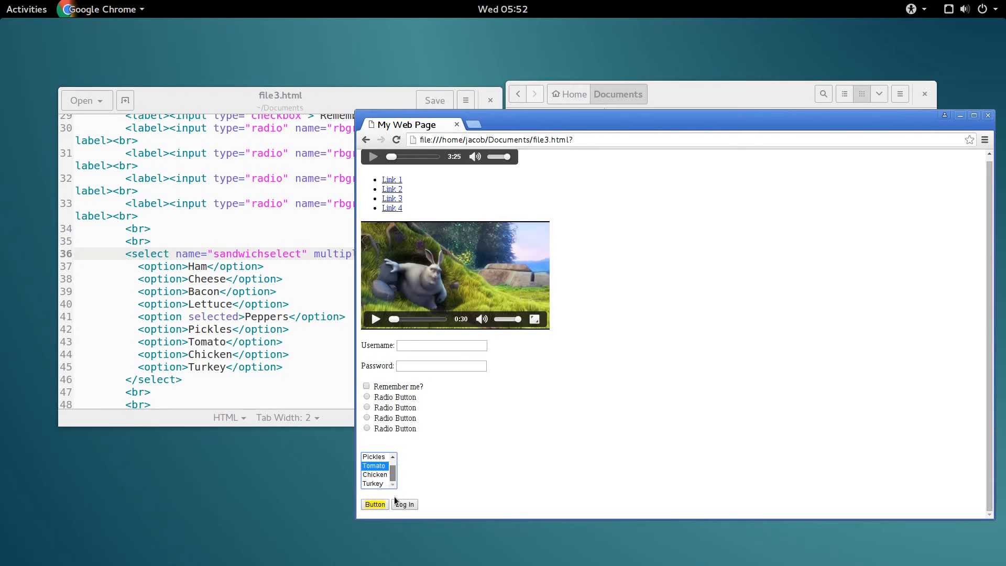
mouse_move(272, 419)
text( s)
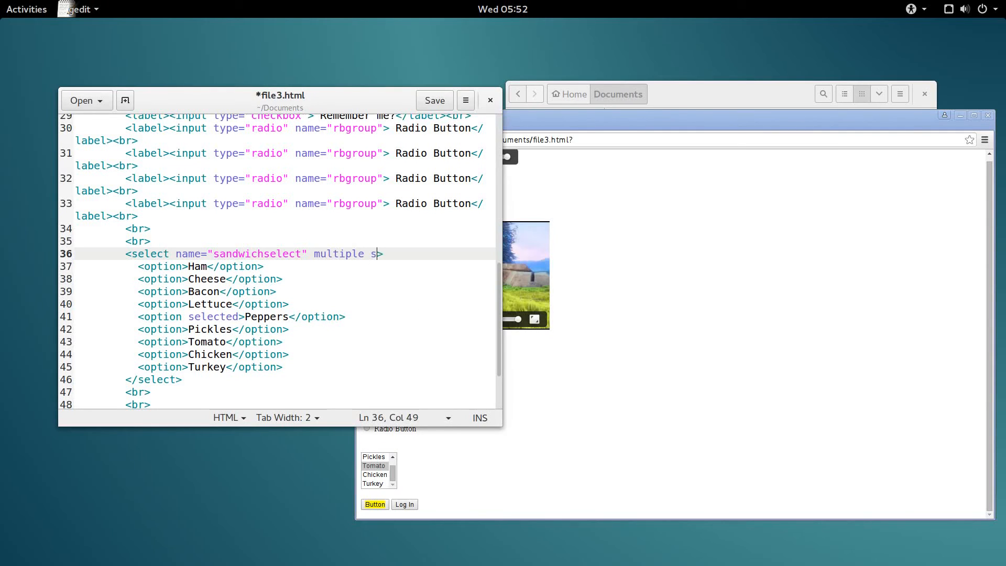
Add size="6" to the sandwichselect tag and return to the gedit source.
text(ize=")
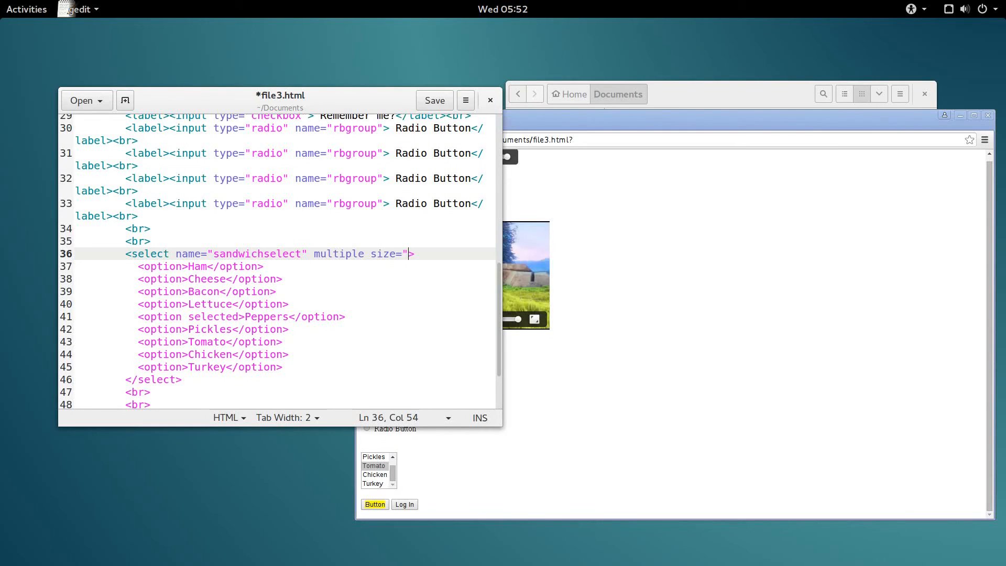
text(6)
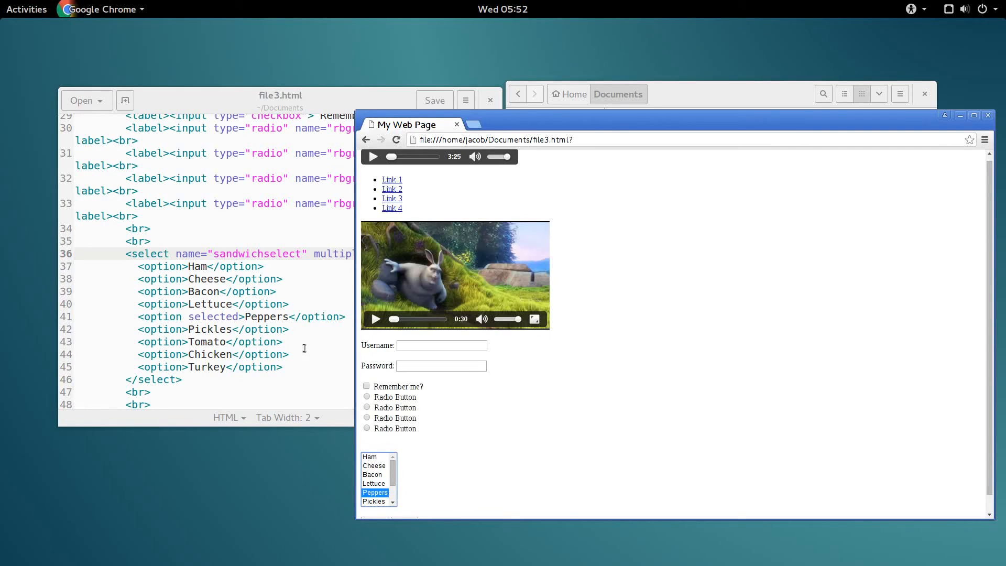
click(306, 254)
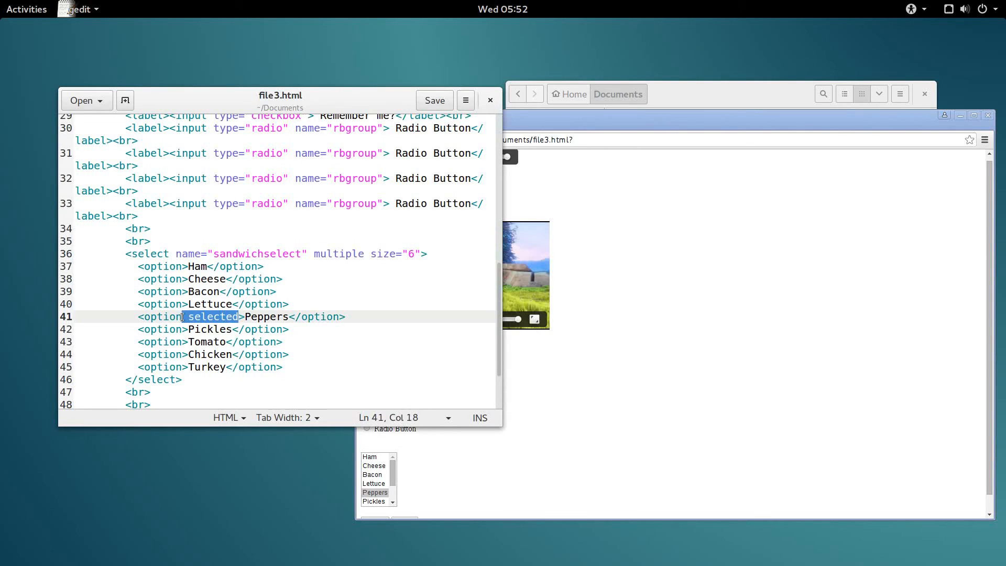
Add selected to the Cheese, Bacon, Tomato and Chicken option tags and save.
click(183, 292)
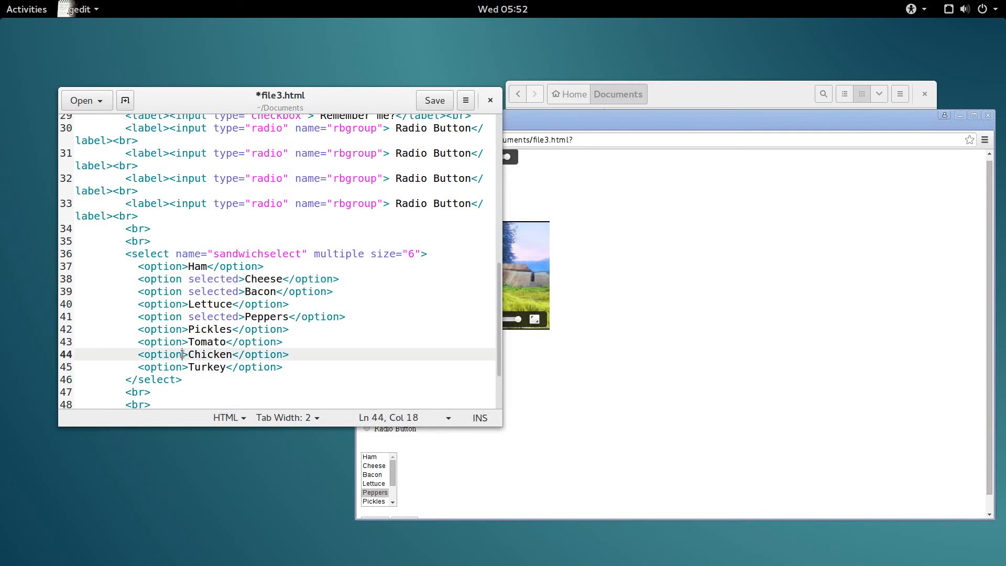
text(selected)
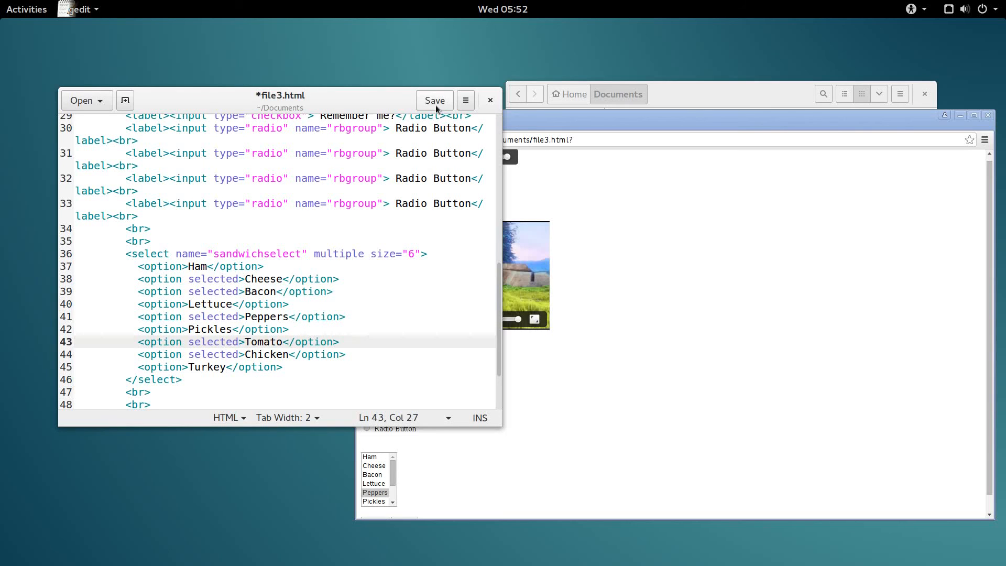
click(435, 100)
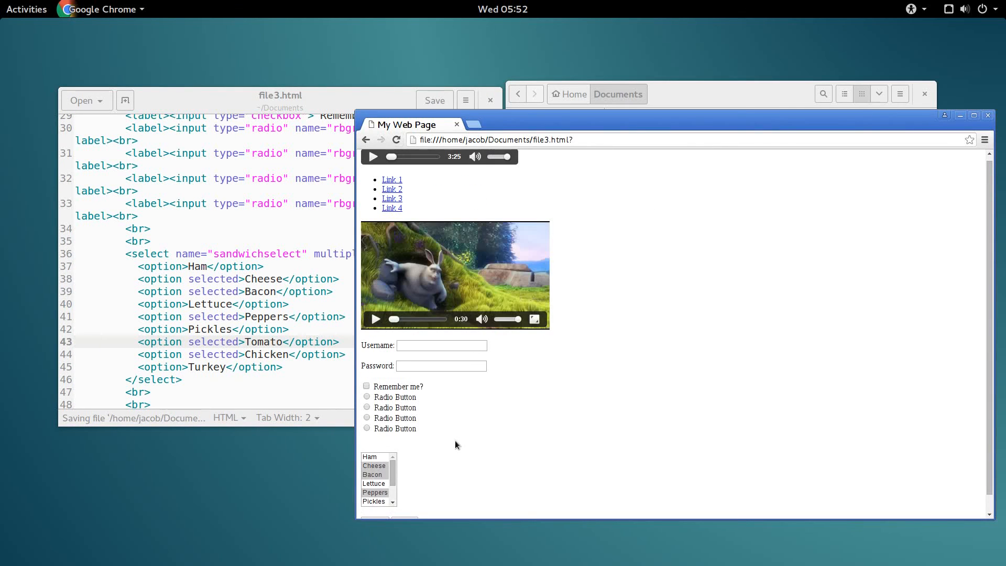